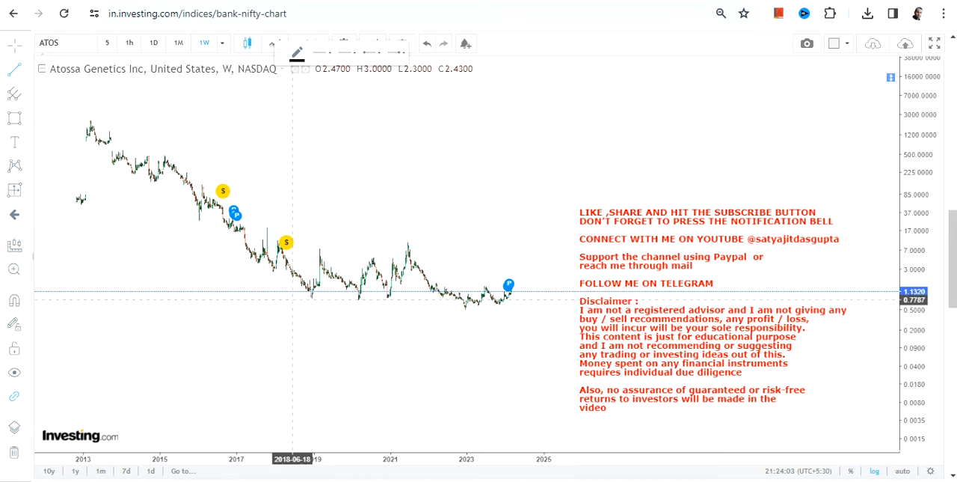
- Draw a horizontal support line along the ATOS weekly lows near 0.80 from 2018 to 2024
drag(291, 299, 546, 299)
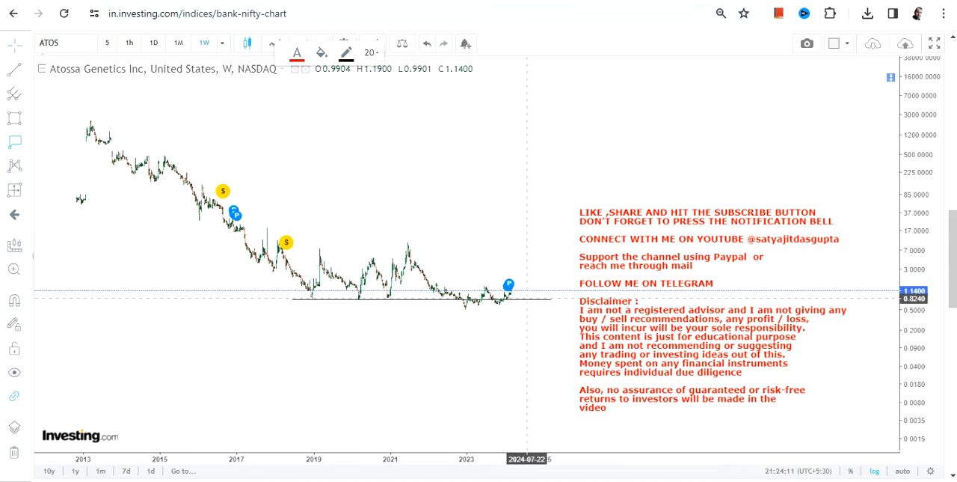
click(509, 285)
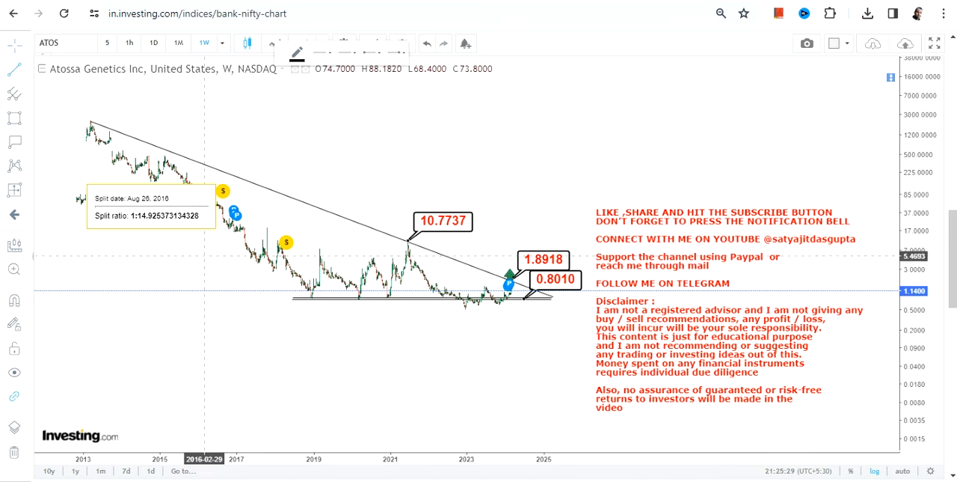
mouse_move(208, 255)
text(7.6762)
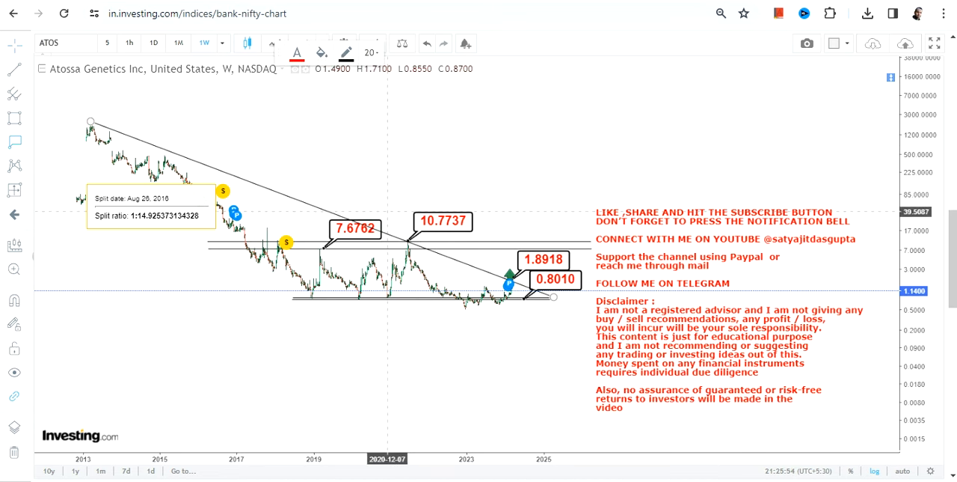
mouse_move(361, 217)
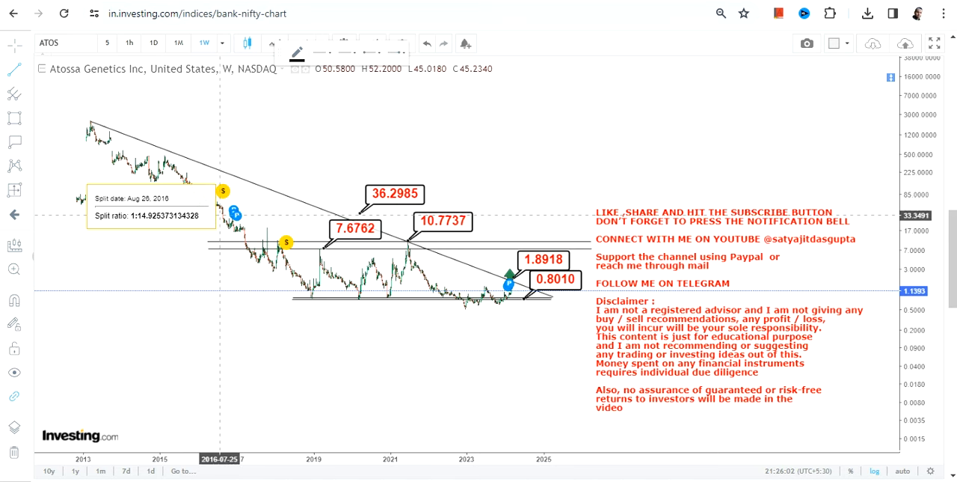
- Draw a trend line rising rightward from the 2016 split area
drag(221, 213, 611, 183)
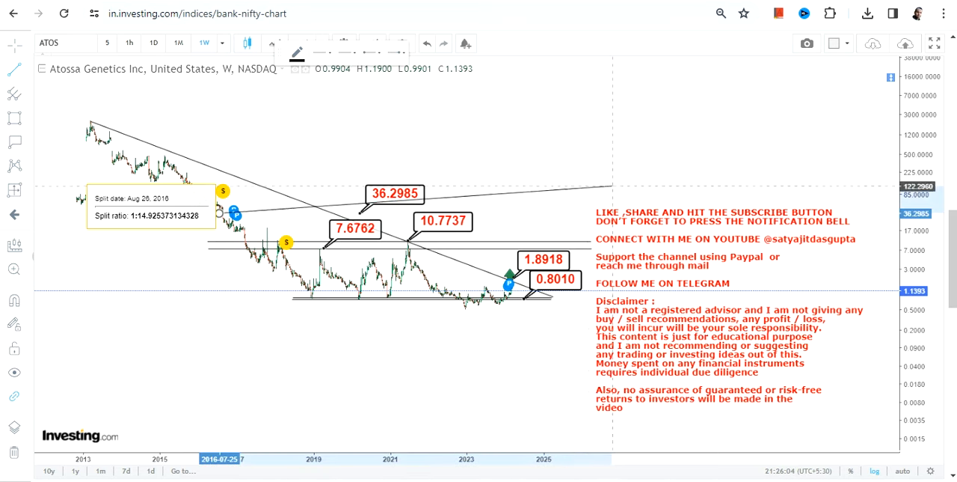